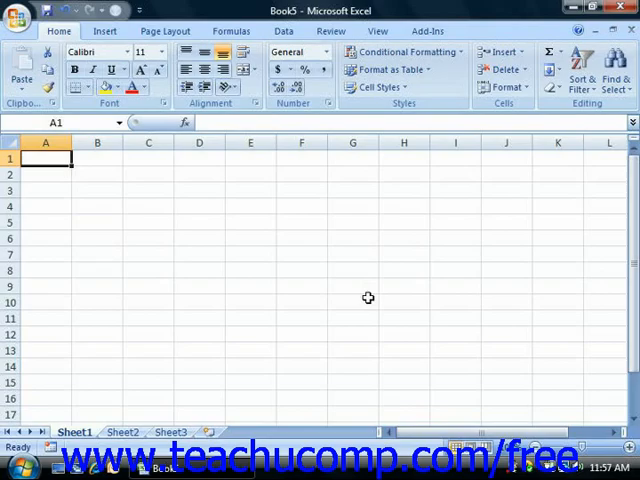
mouse_move(170, 191)
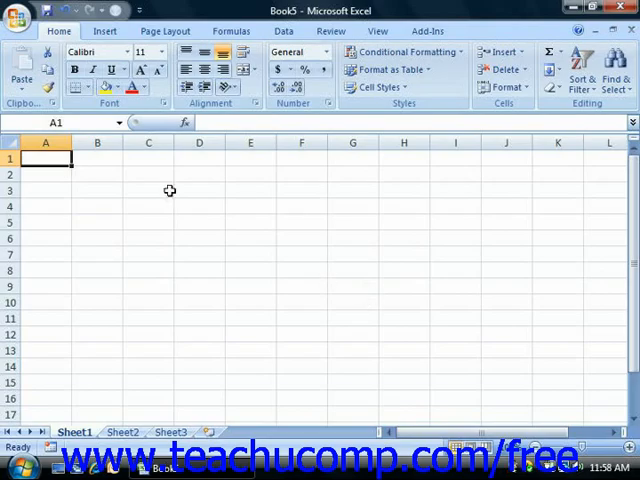
Open the Office Button menu to show Save As and Prepare submenus
left_click(18, 17)
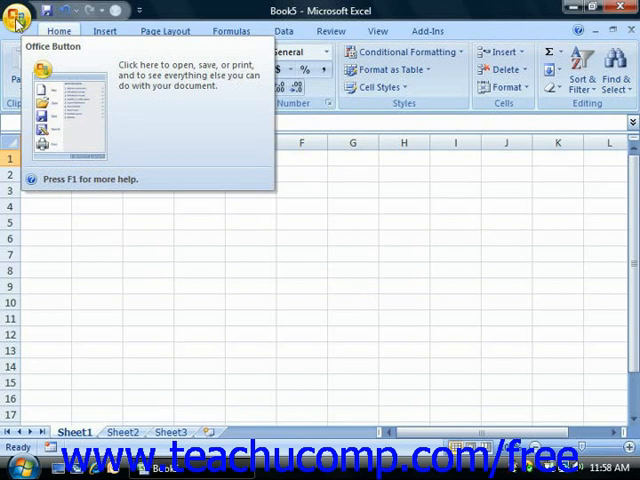
left_click(16, 17)
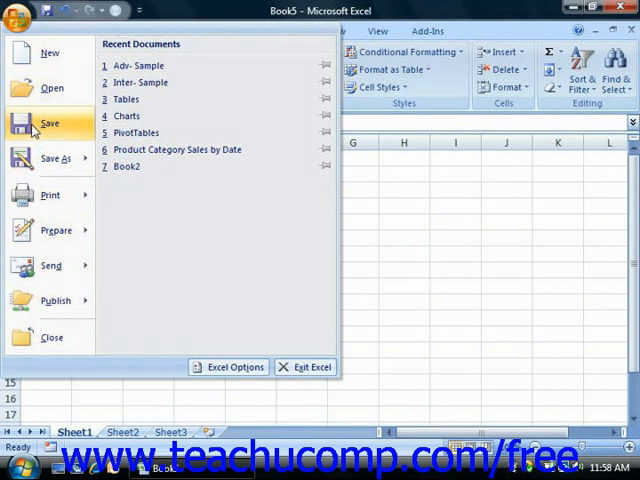
mouse_move(52, 89)
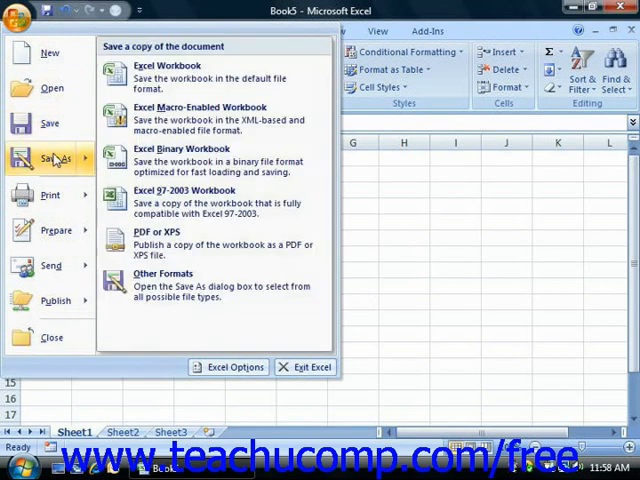
mouse_move(55, 158)
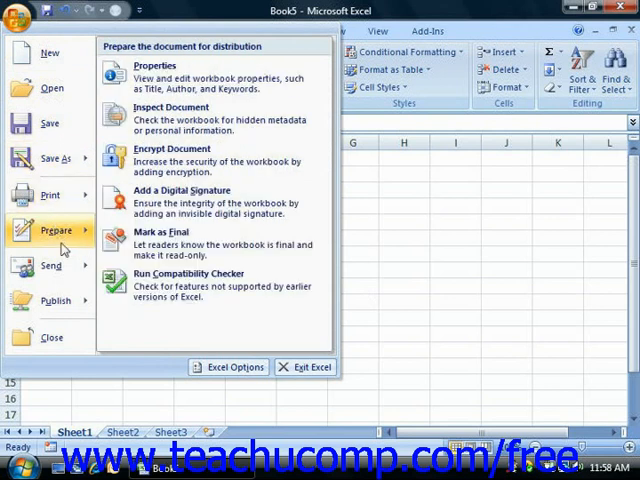
Leave the Prepare submenu so the Recent Documents list reappears
left_click(55, 301)
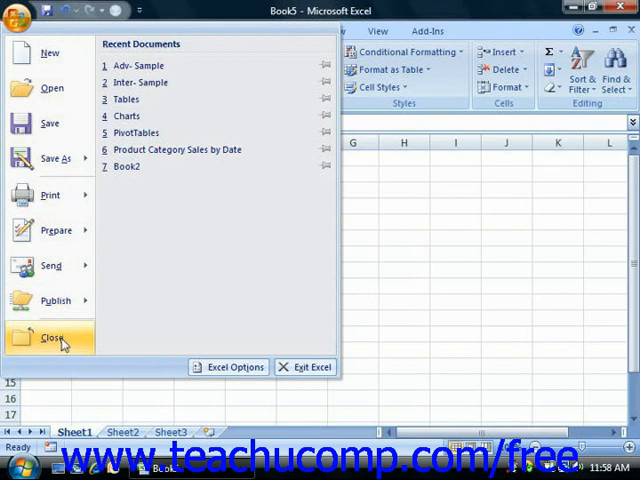
mouse_move(172, 288)
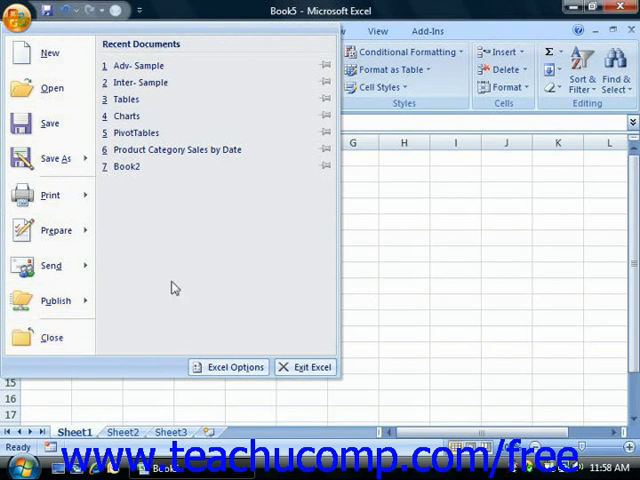
mouse_move(193, 117)
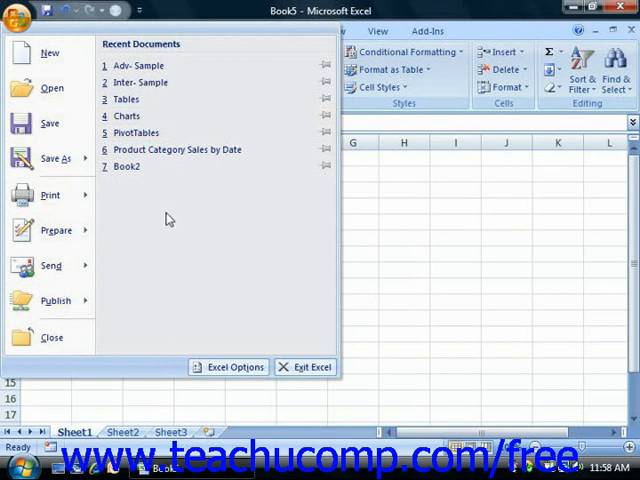
mouse_move(164, 220)
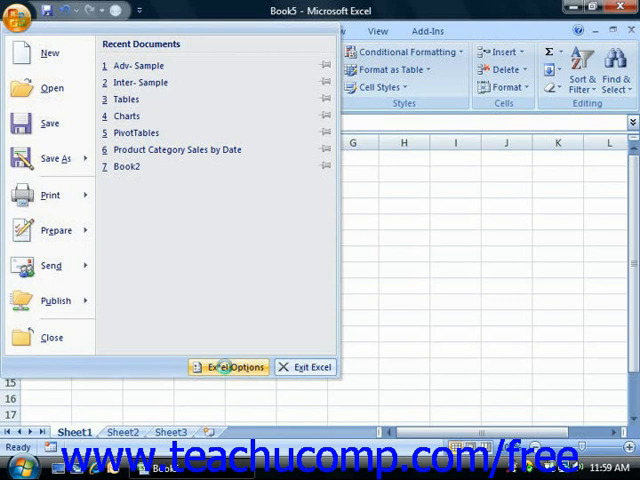
Open Excel Options from the Office menu and close it with OK
left_click(227, 367)
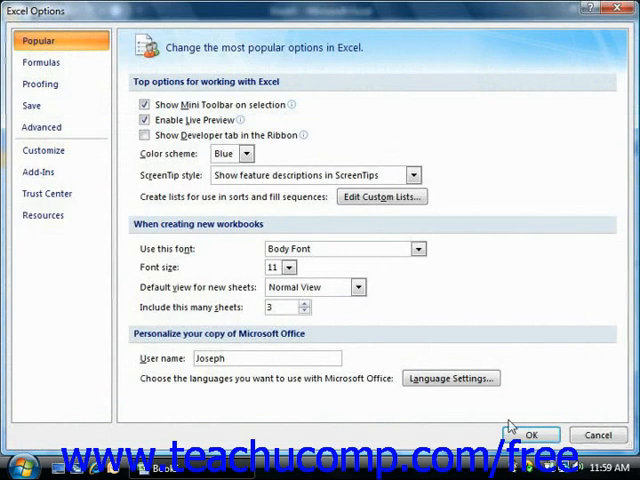
left_click(529, 434)
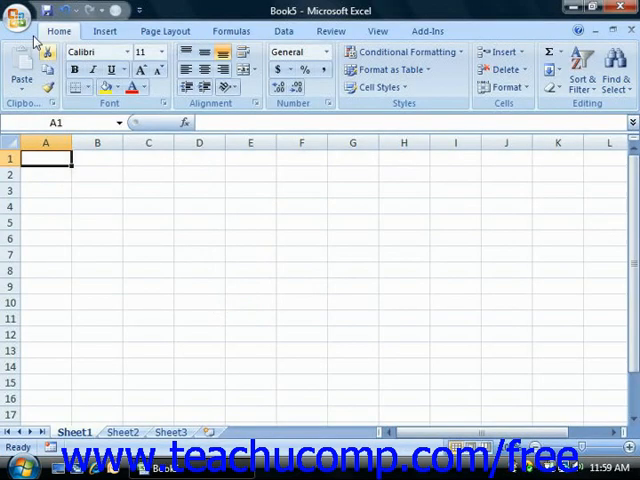
Reopen the Office Button menu and point to Exit Excel
left_click(20, 17)
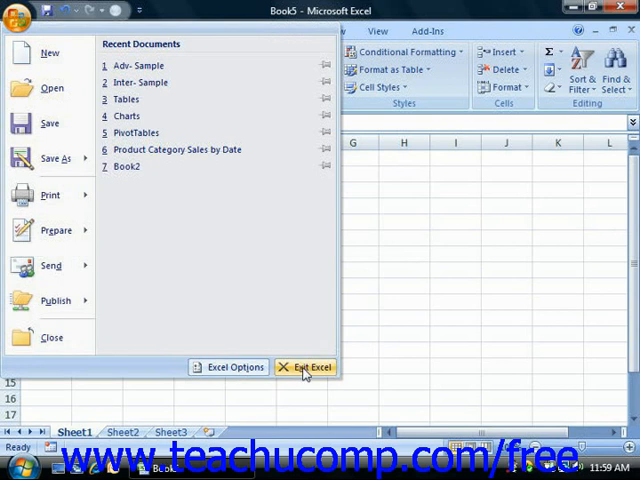
mouse_move(302, 372)
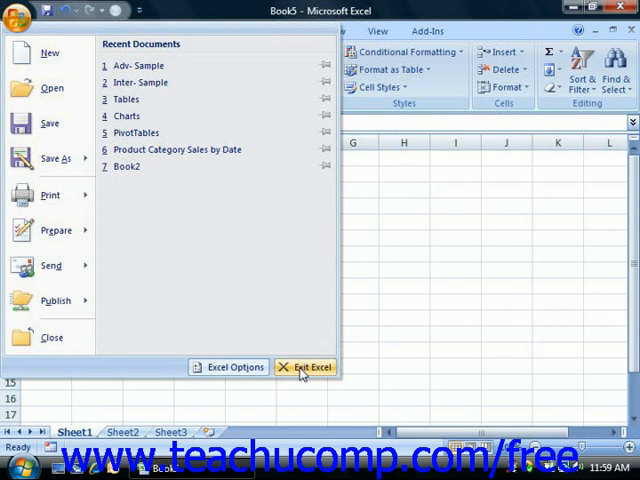
mouse_move(304, 371)
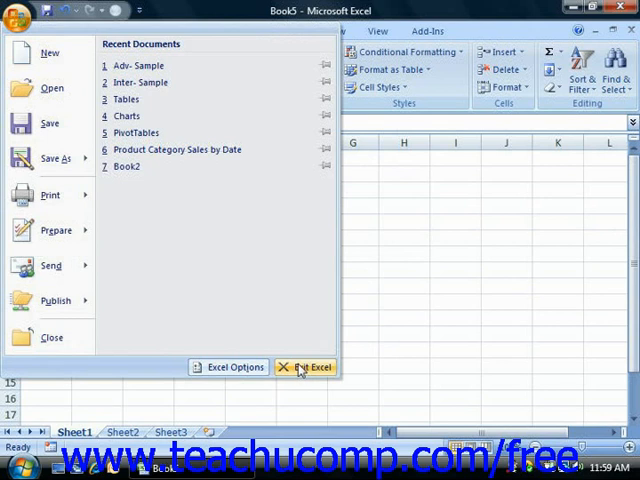